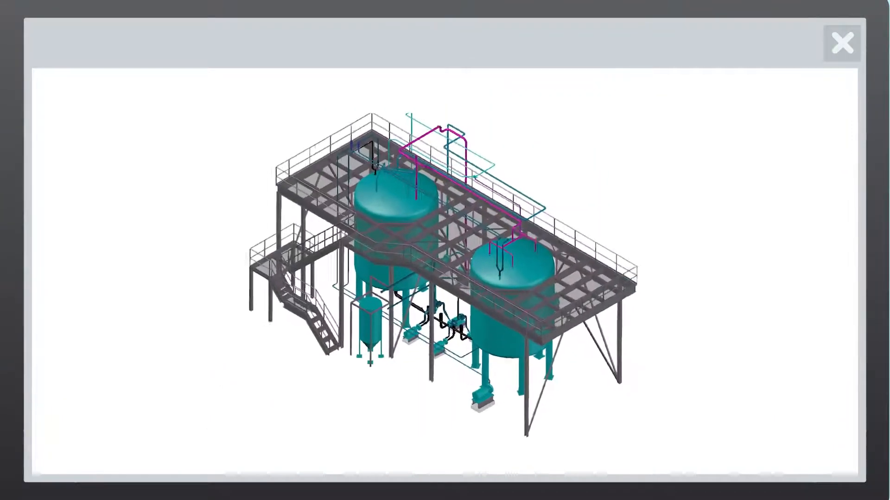
Open the control valve's component data (size 150, spec 150_MM) and its Additional Data form.
click(842, 43)
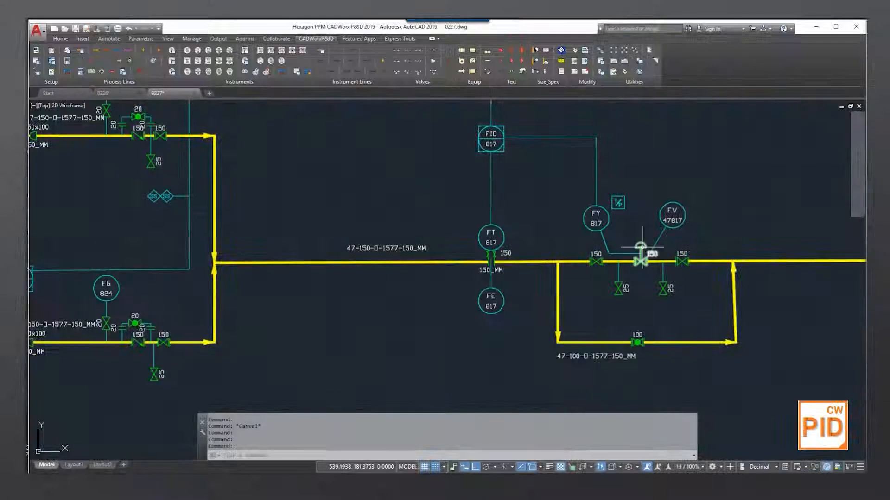
double_click(641, 260)
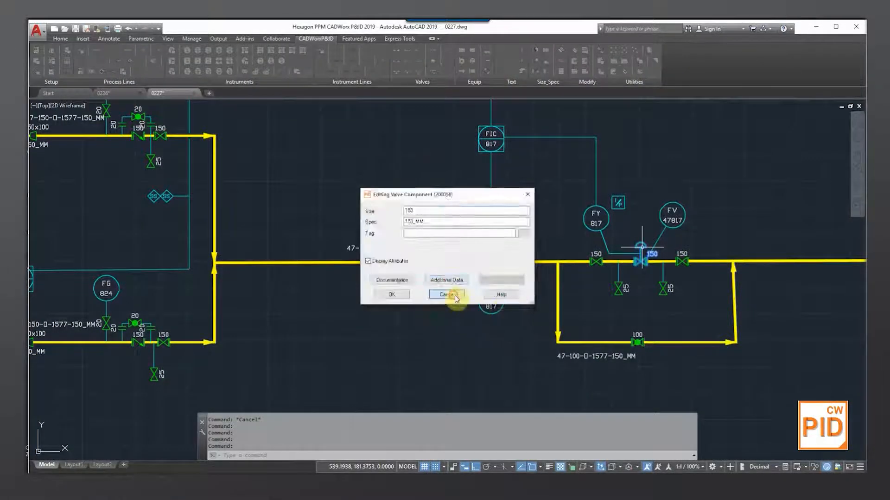
click(446, 279)
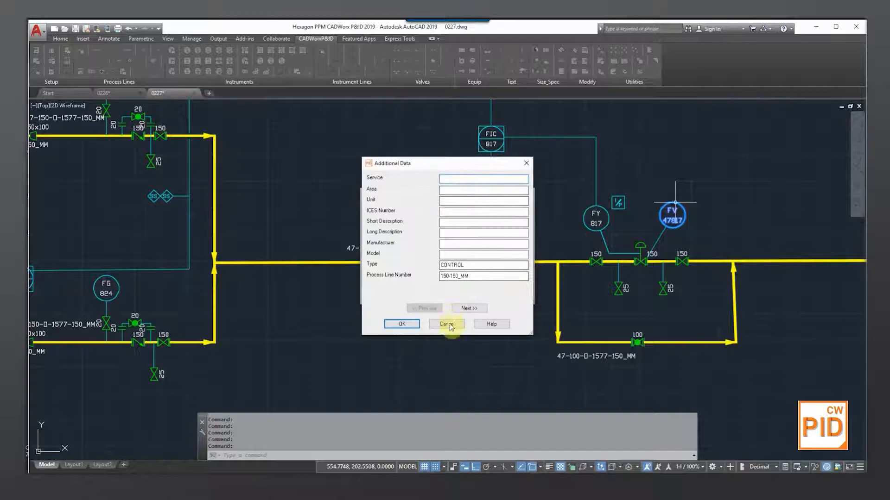